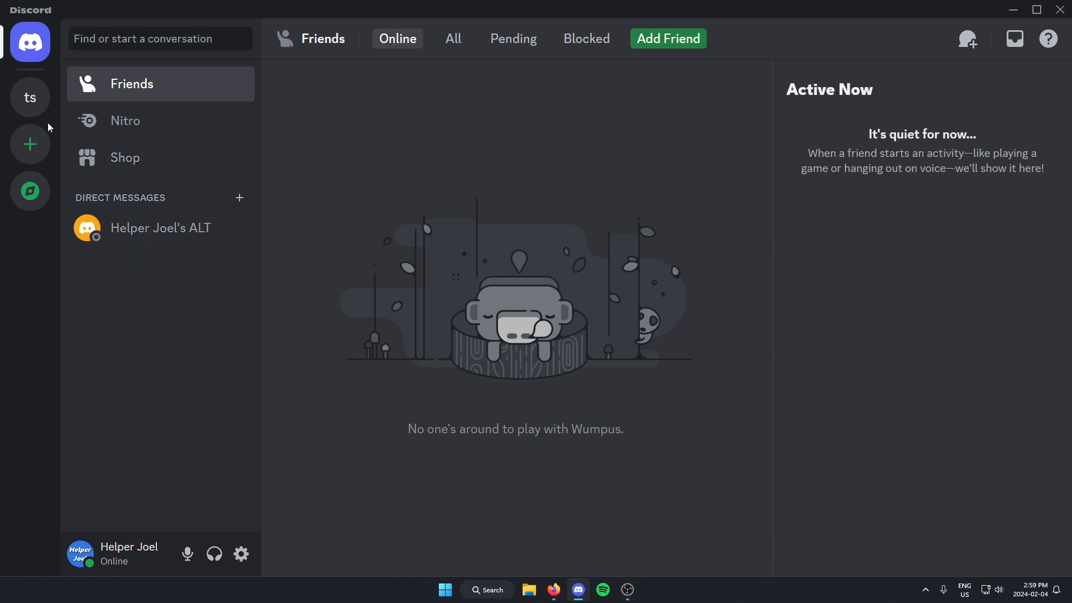
Switch to the 'test server' from the server sidebar
left_click(29, 97)
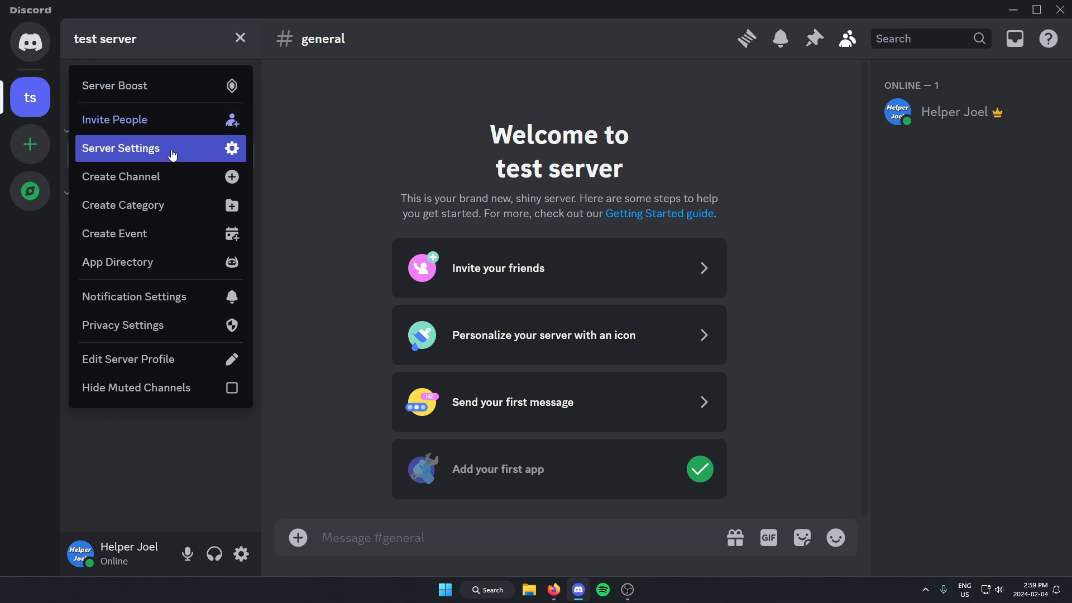
Enter Server Settings for 'test server' and scroll the sidebar toward App Directory
left_click(121, 148)
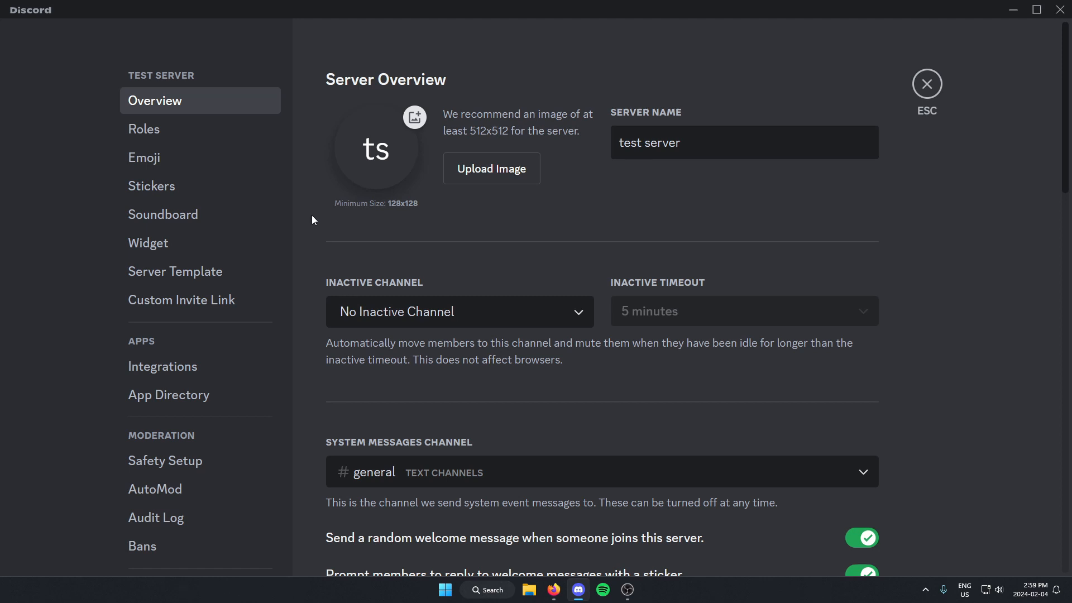
scroll("down", 3)
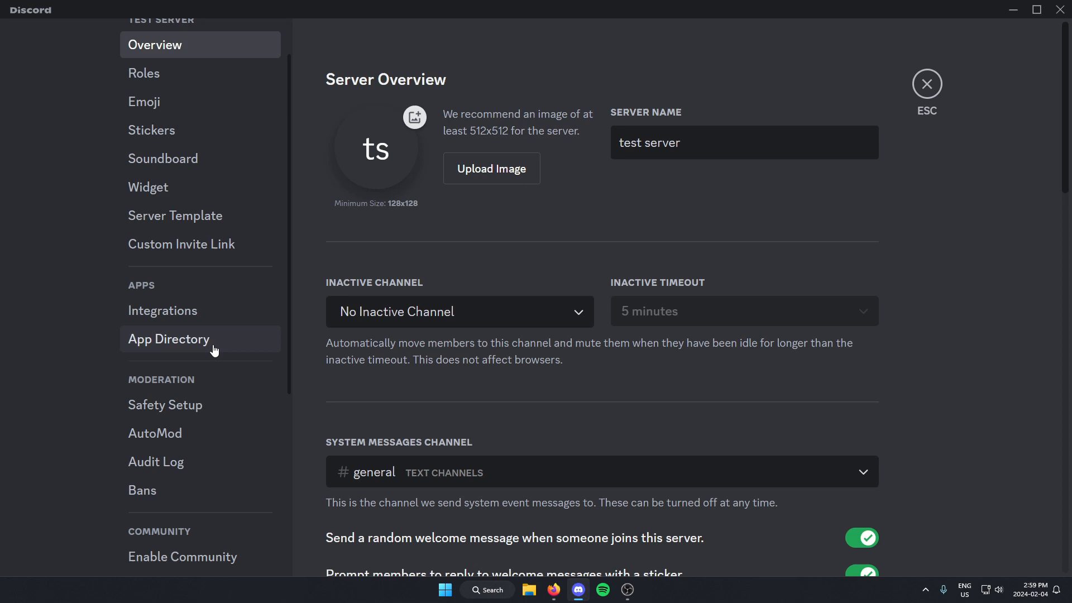
Search the App Directory for '.fmbot', view its page and choose Add to Server
left_click(168, 339)
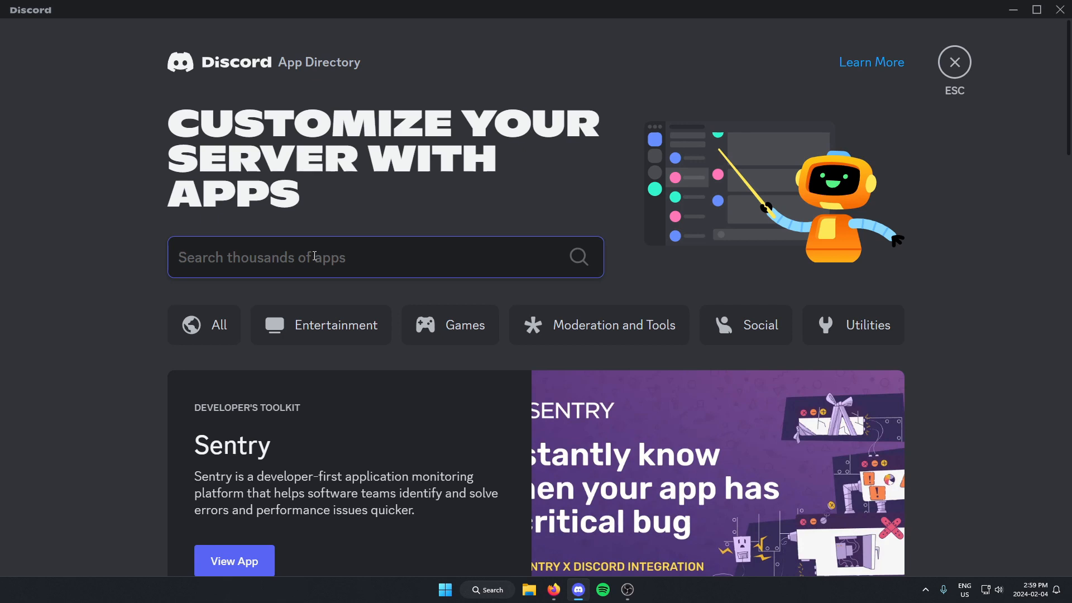
type(".fmbot")
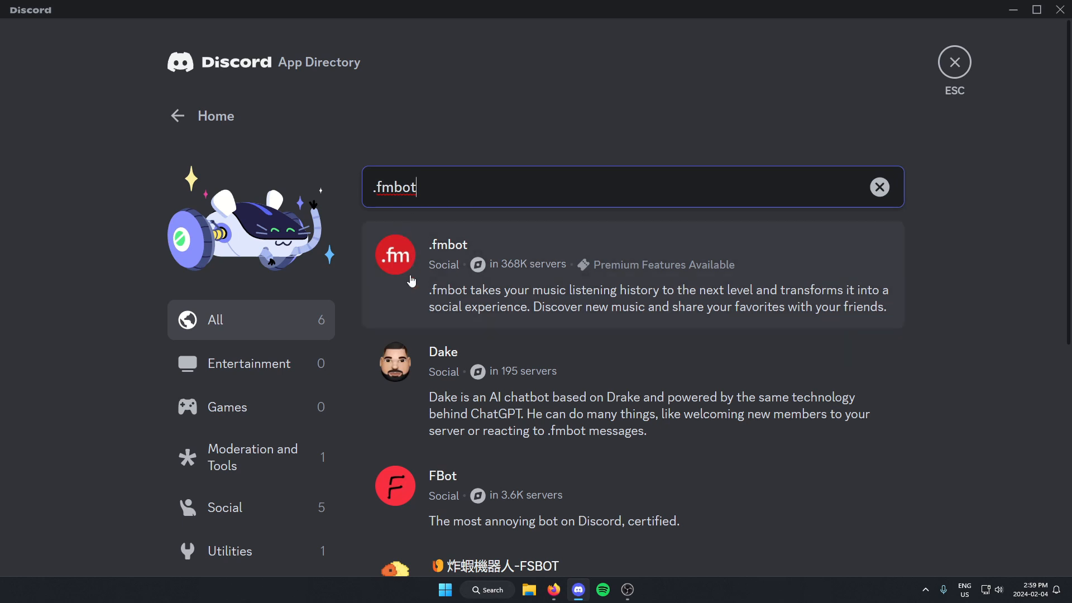
mouse_move(529, 263)
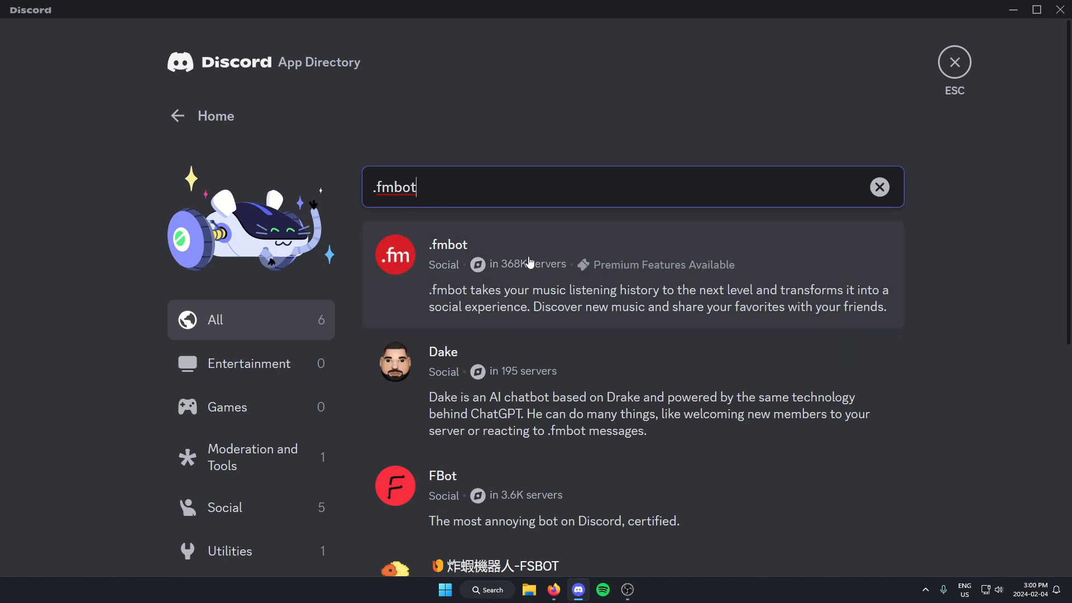
left_click(448, 245)
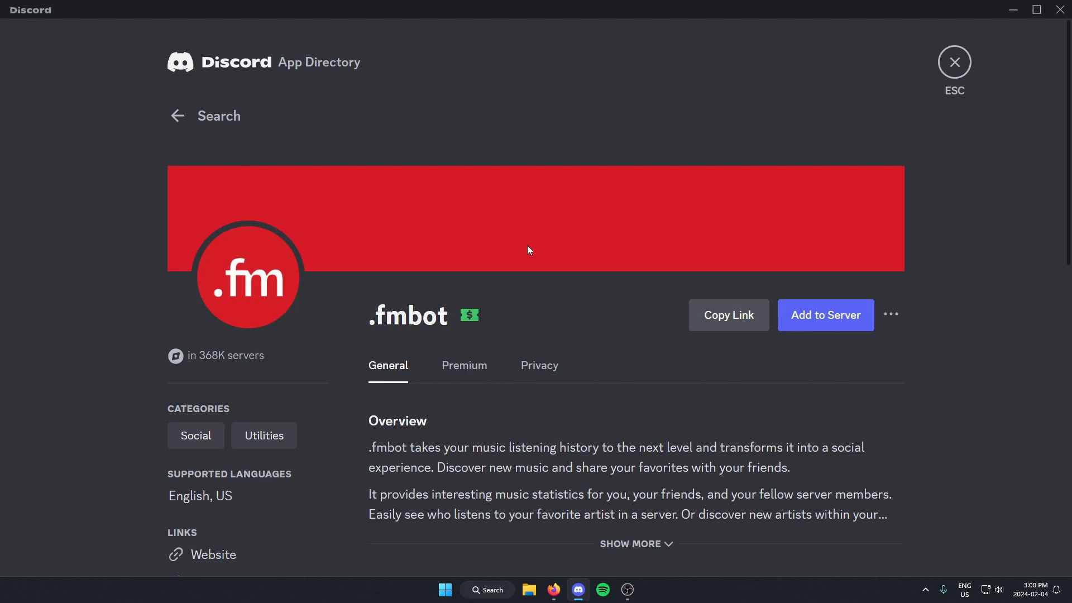
mouse_move(518, 292)
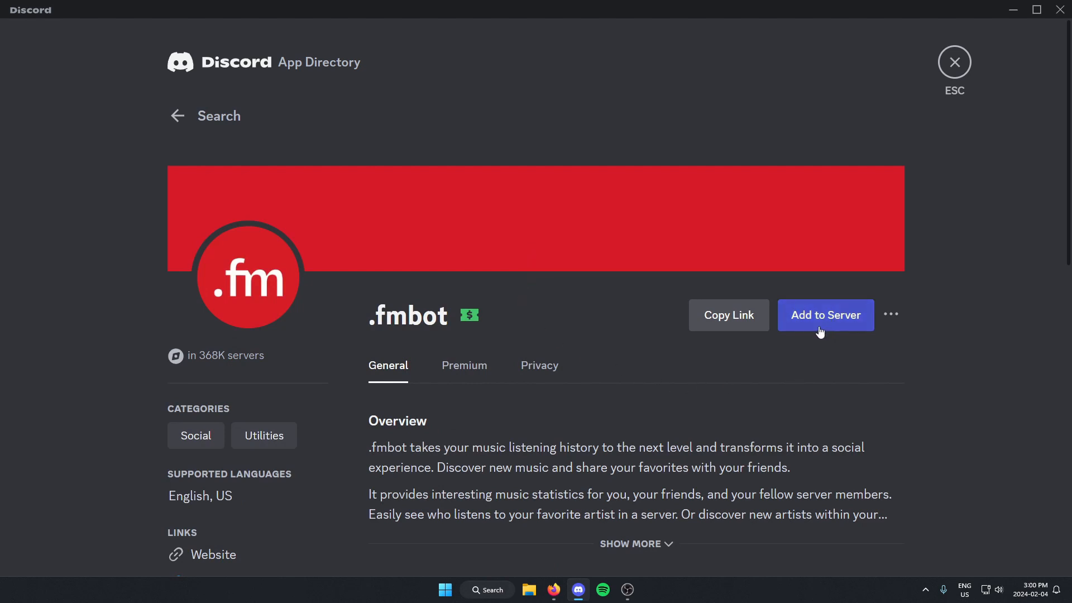
left_click(823, 315)
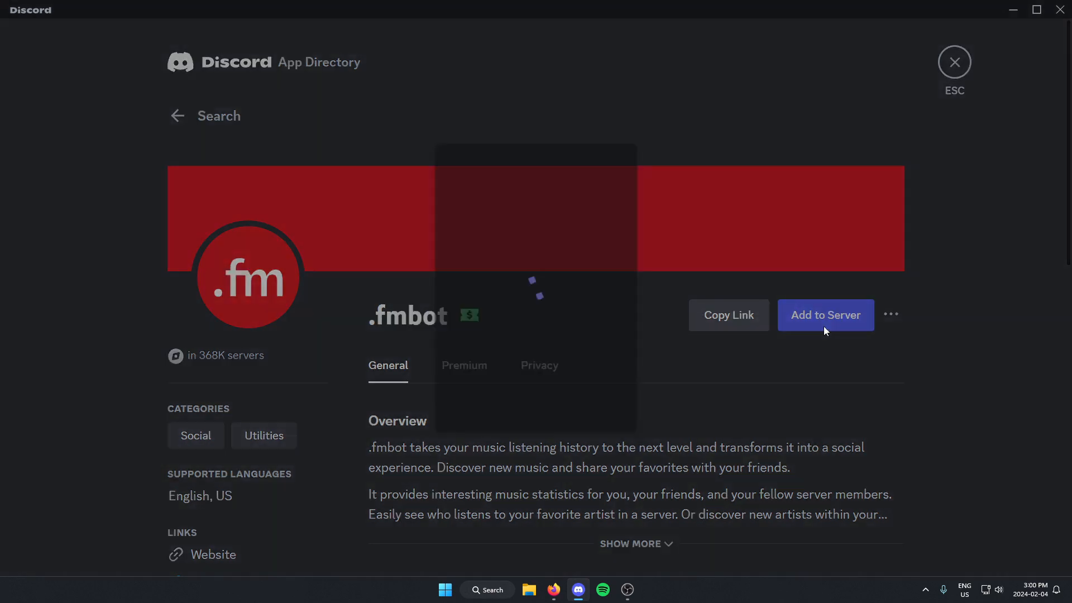
Continue with 'test server' selected and authorize .fmbot's listed permissions
left_click(824, 315)
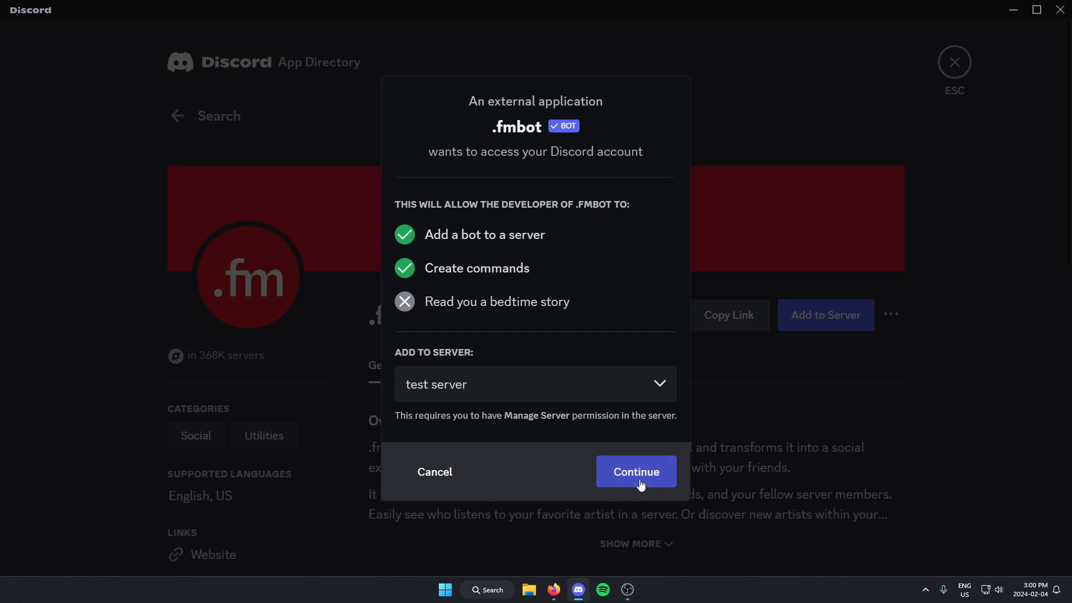
left_click(635, 471)
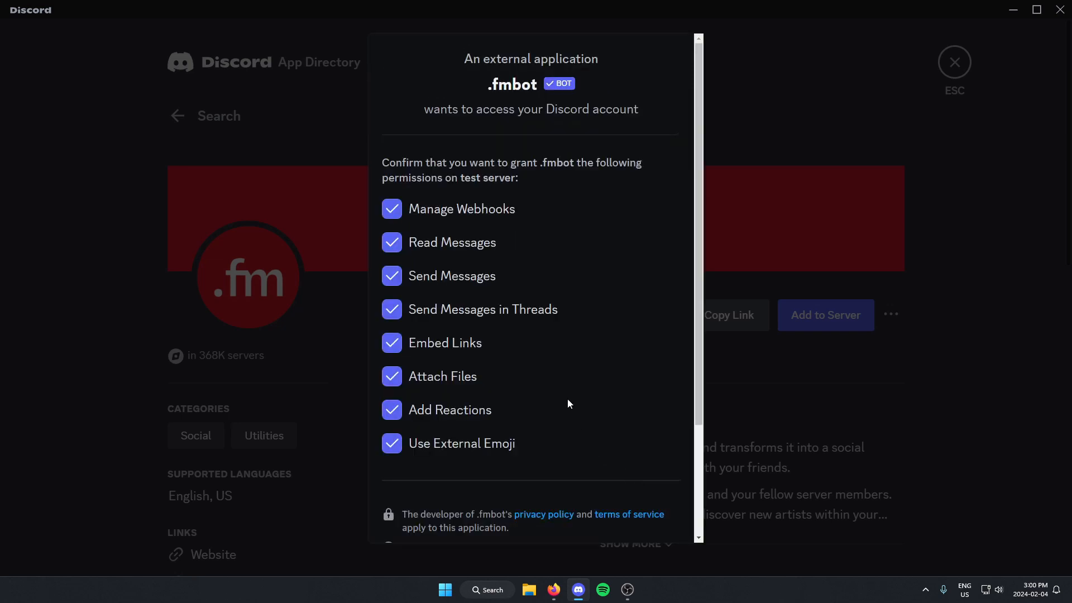
scroll("down", 3)
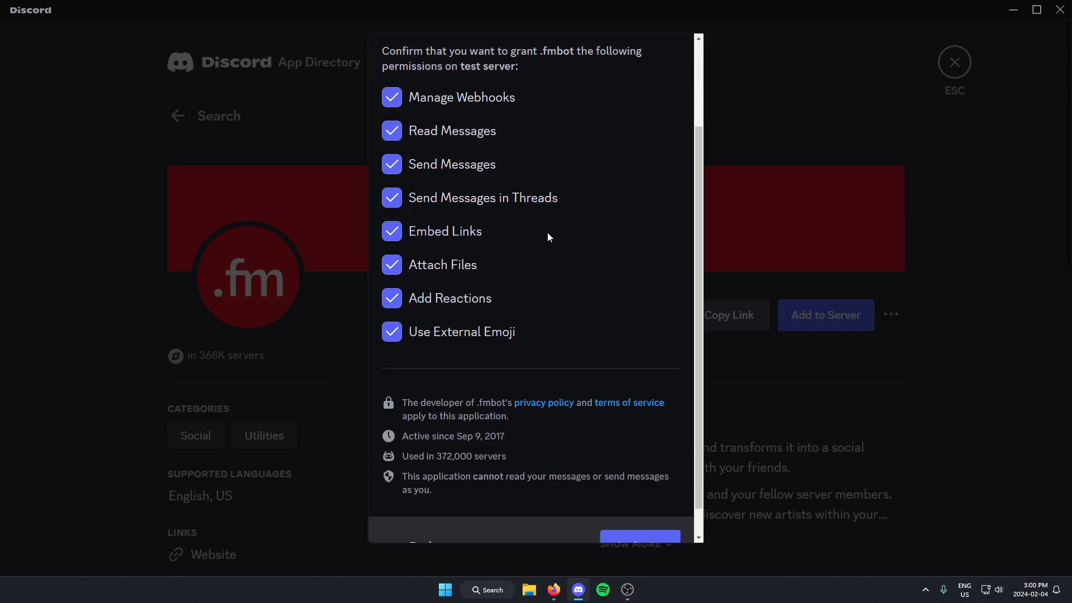
scroll("down", 3)
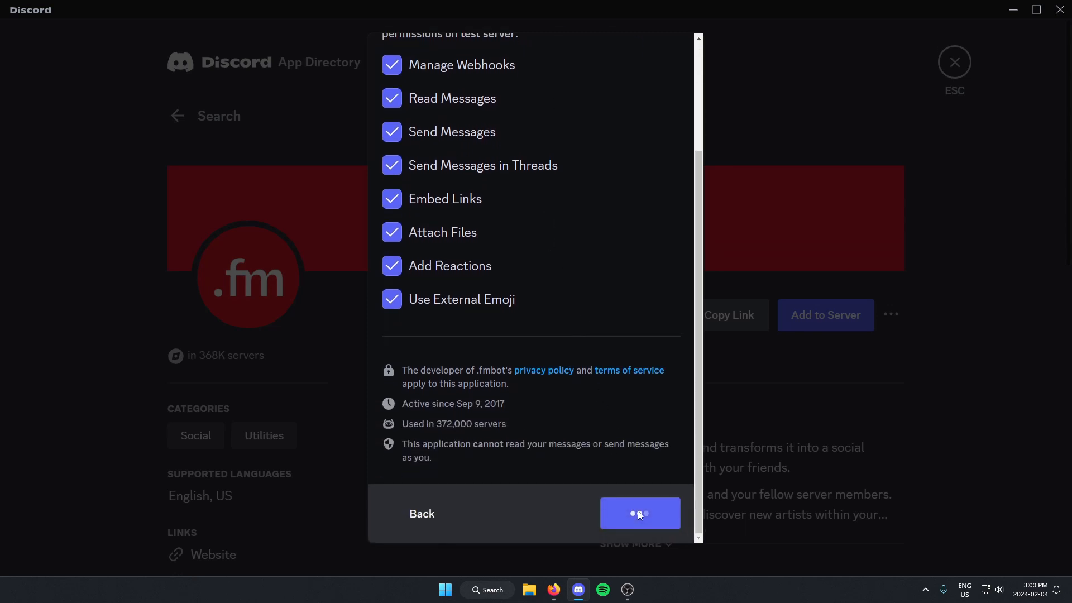
left_click(638, 513)
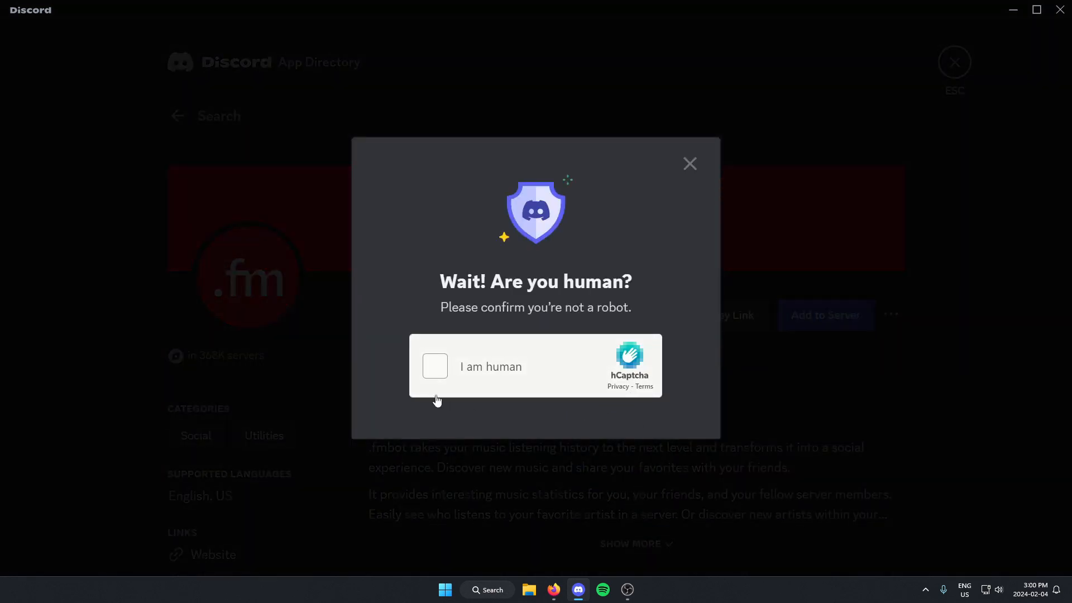
Pass the hCaptcha human check and return to 'test server' where .fmbot appears online
left_click(435, 366)
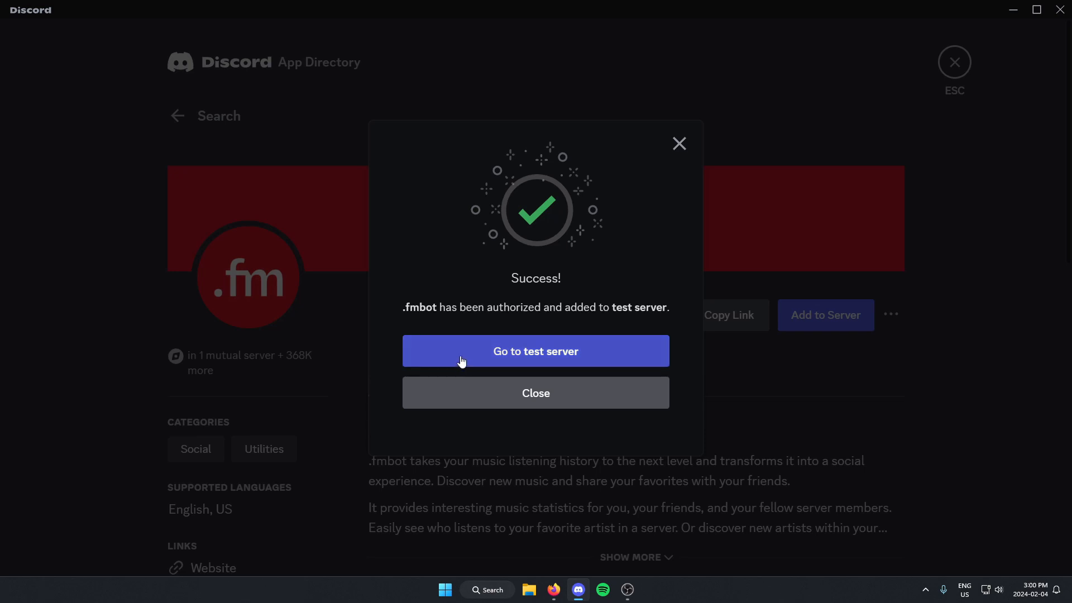
left_click(535, 351)
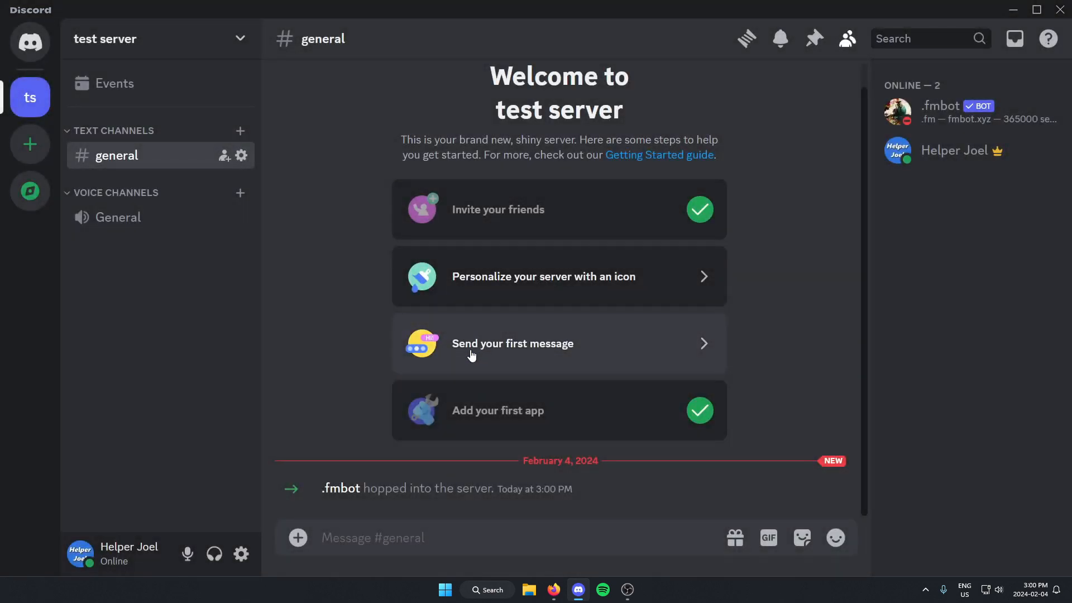
mouse_move(976, 117)
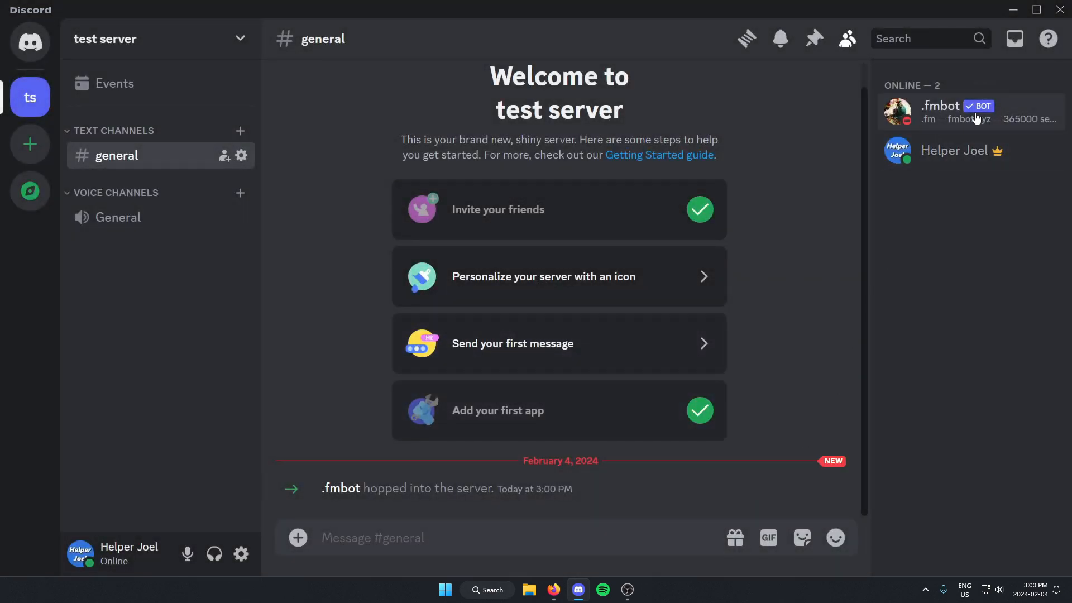